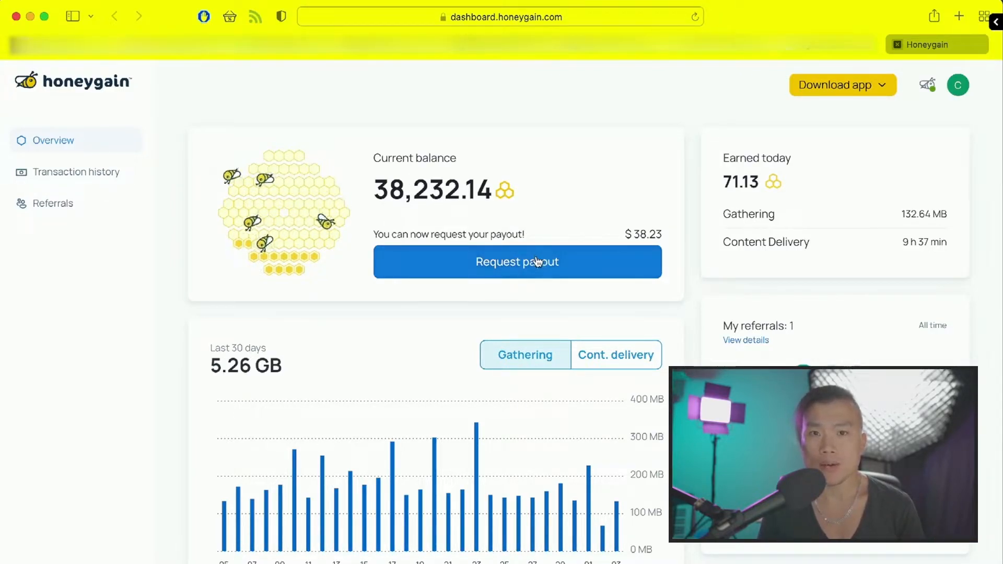
Step: Request a payout of the $38.23 Honeygain balance to bring up the New Payout Request confirmation
click(517, 261)
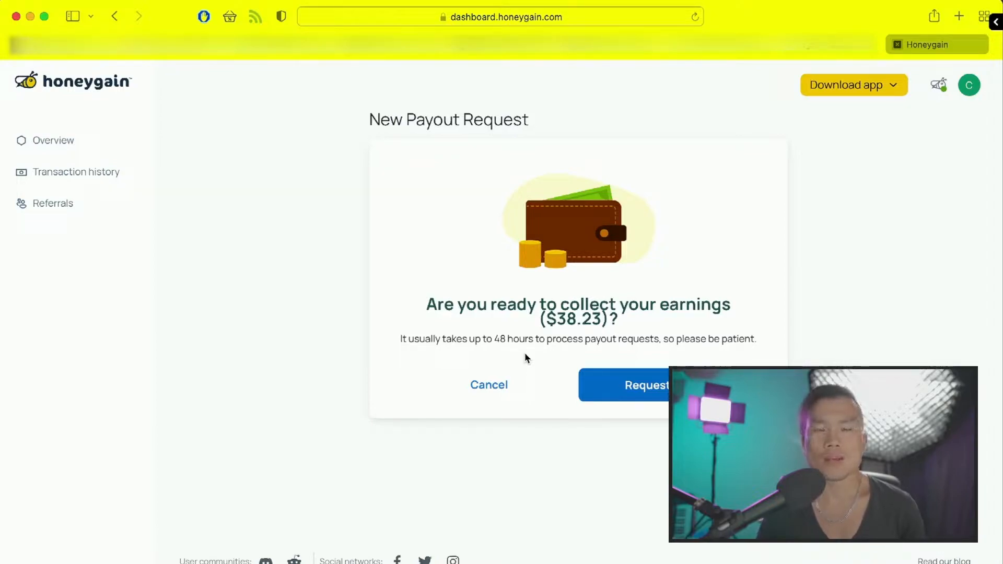
mouse_move(501, 355)
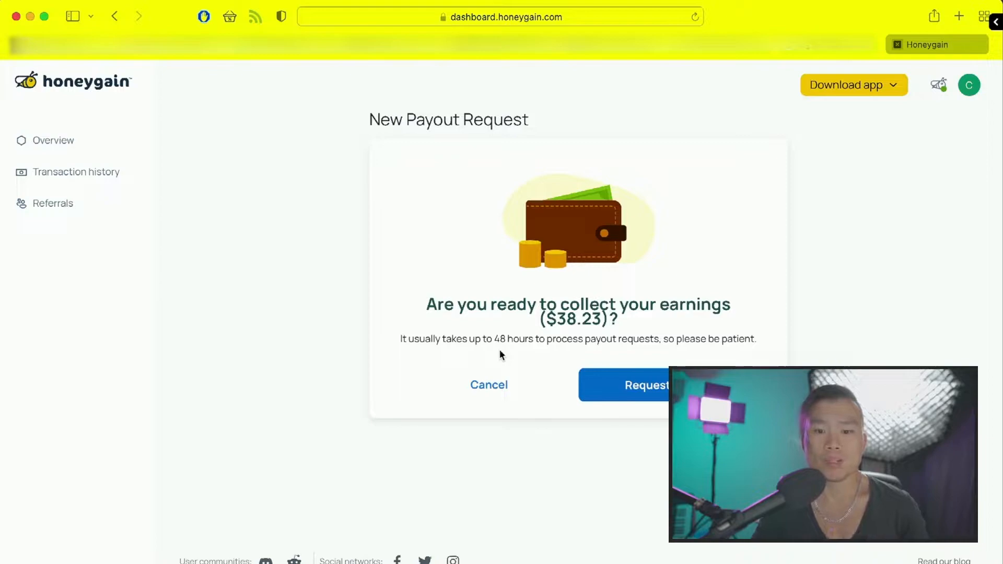
click(646, 385)
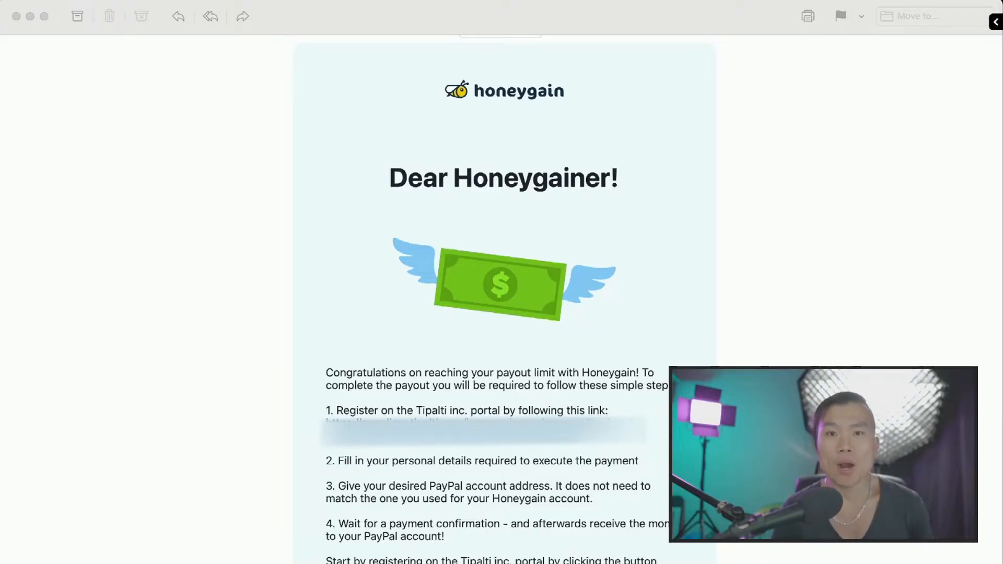
Step: Scroll the payout email and follow its Register on Tipalti link to the suppliers portal
scroll(down, 3)
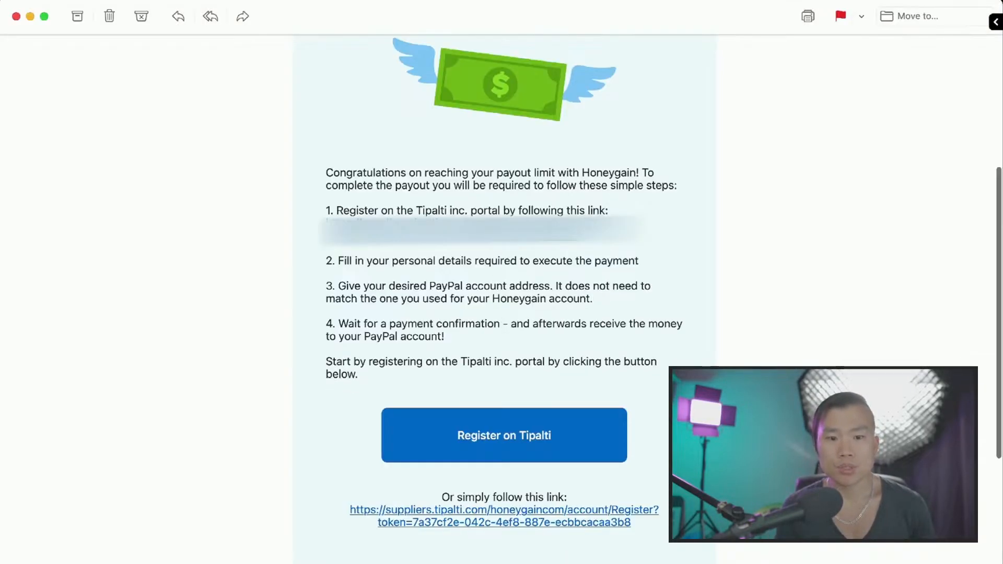
click(503, 435)
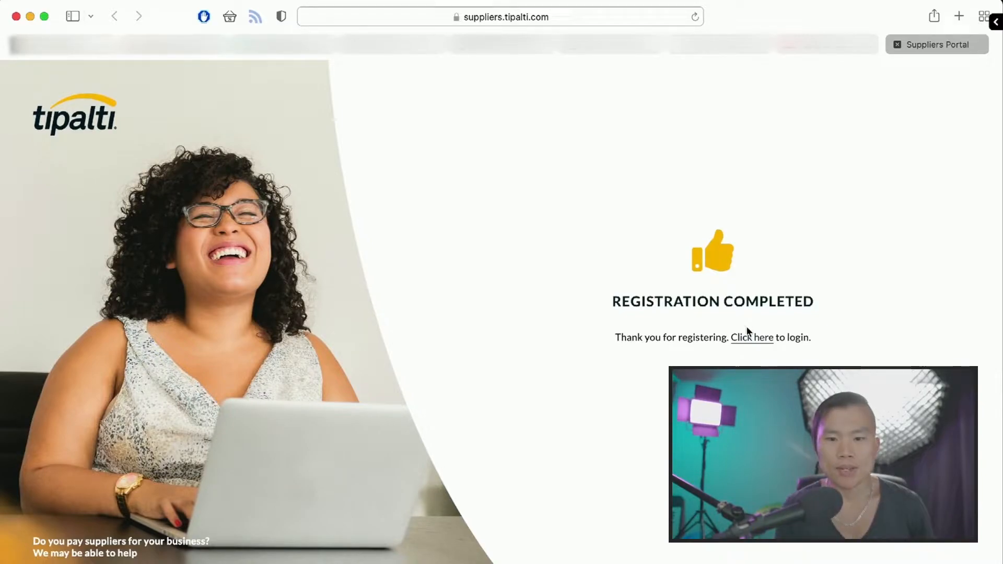
Step: Go to the Tipalti login, save the site password, and choose the phone number's country for two-step verification
click(750, 338)
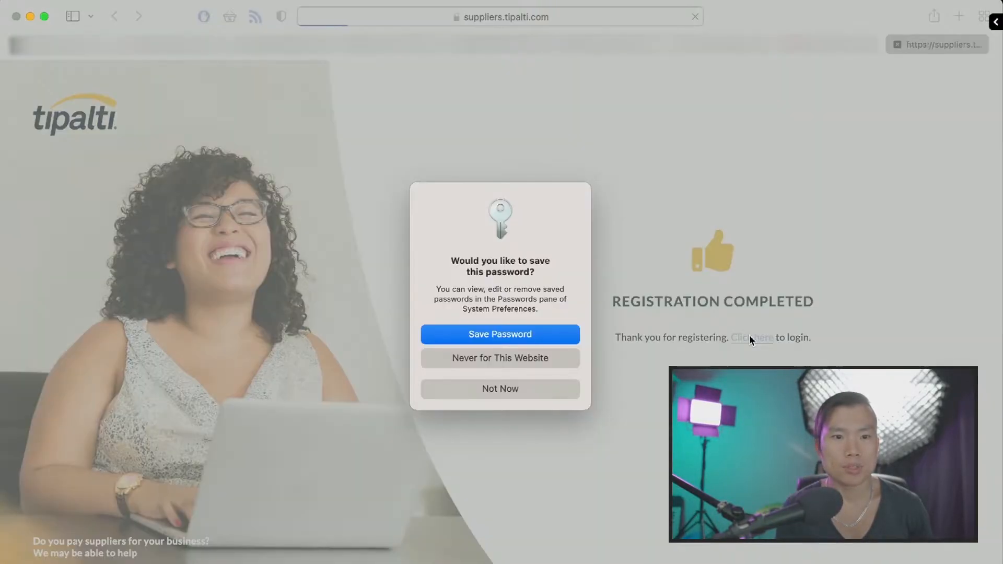
click(751, 338)
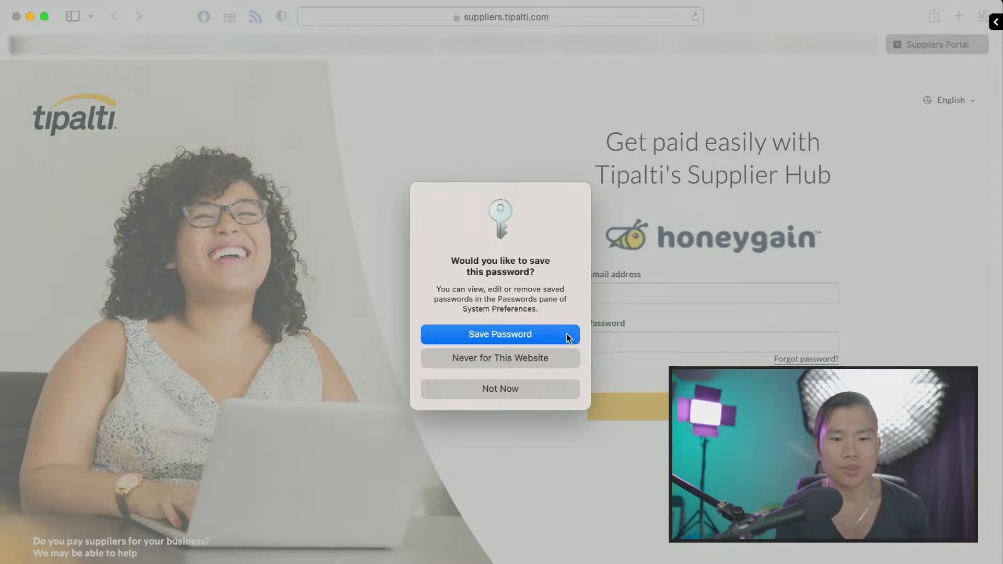
click(500, 334)
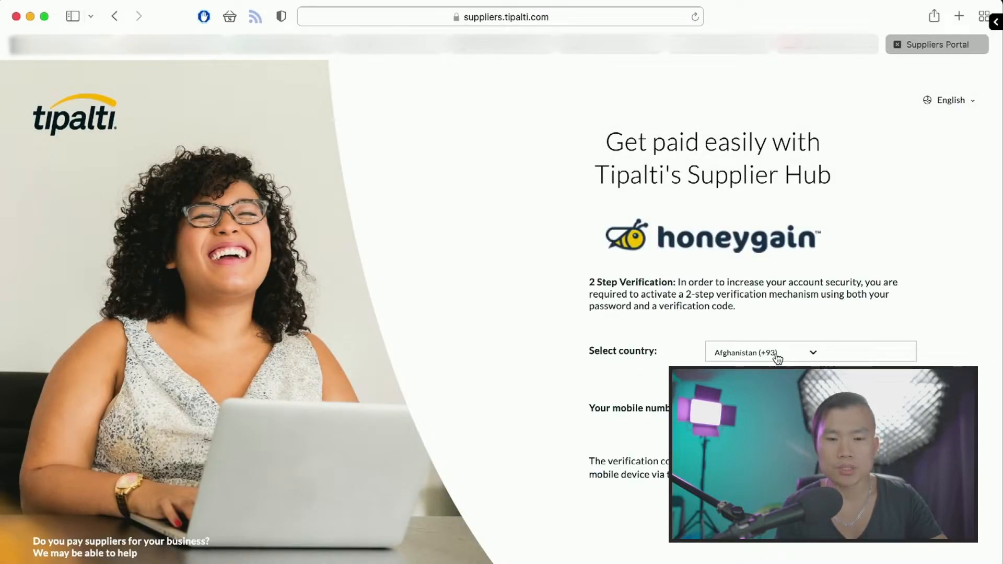
click(810, 352)
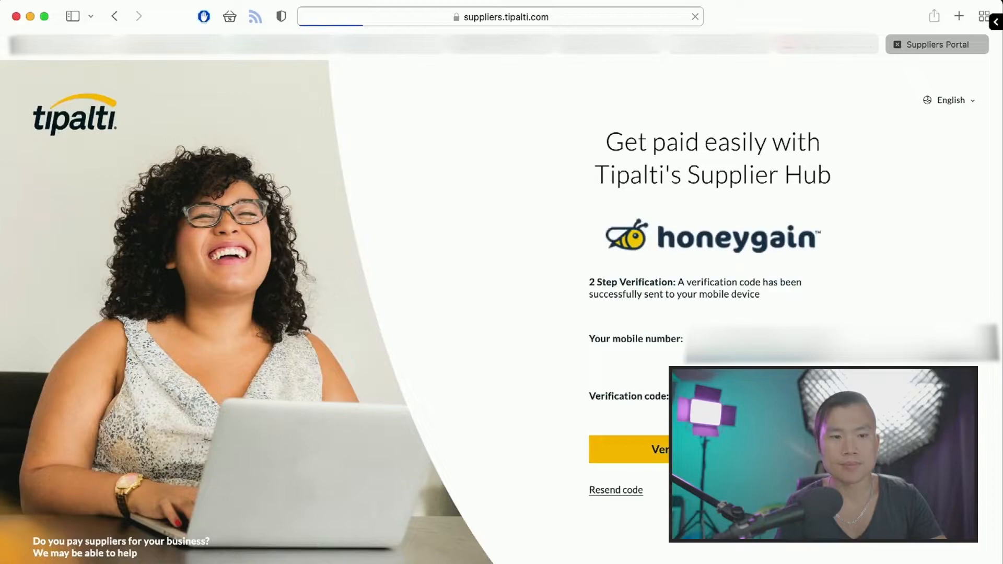
Step: Submit the two-step verification code to reach the payment details address step
click(658, 450)
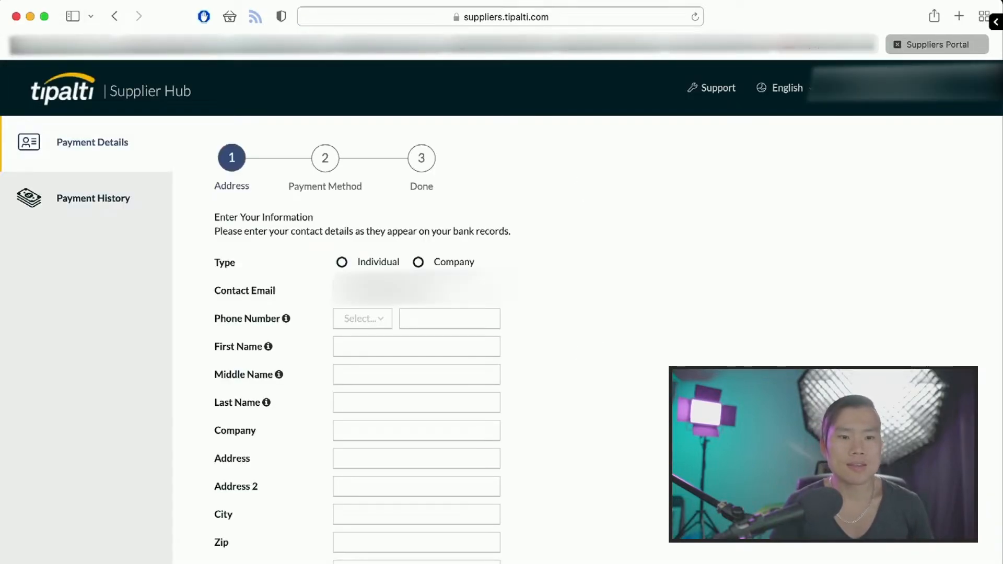
mouse_move(557, 447)
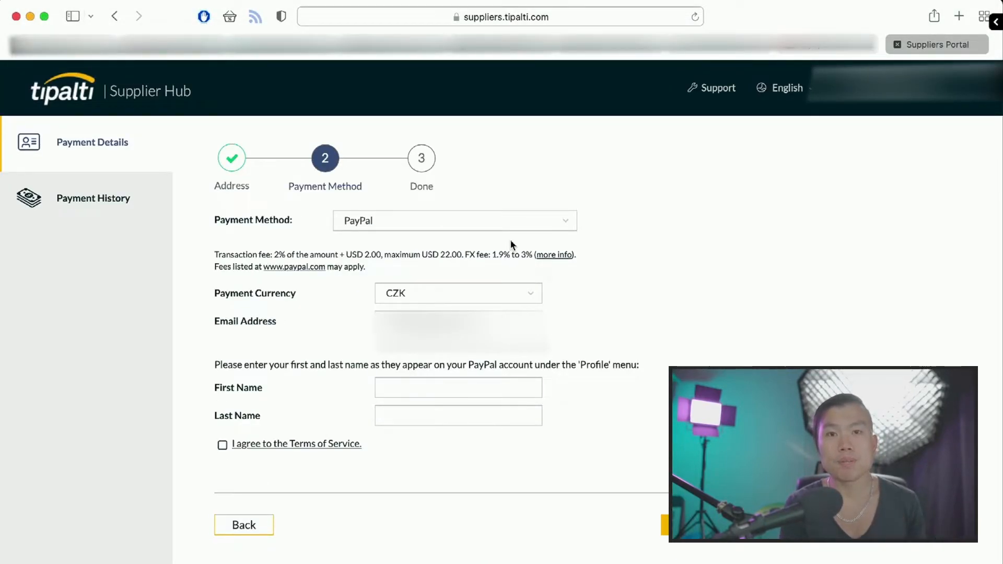
click(458, 293)
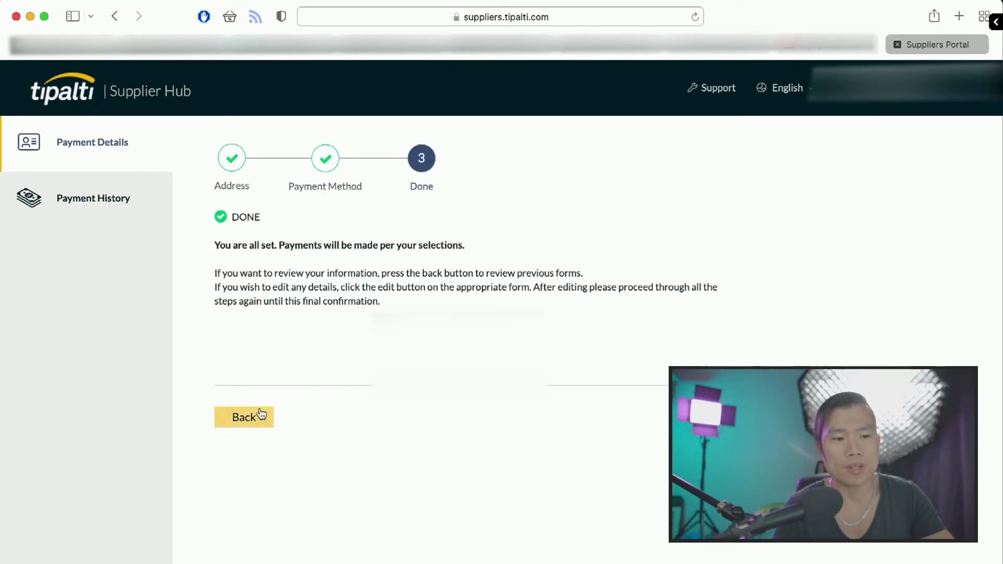
Step: Leave the Tipalti registration, bringing up the PayPal email about 35.47 USD from swarmbyte Inc
click(244, 417)
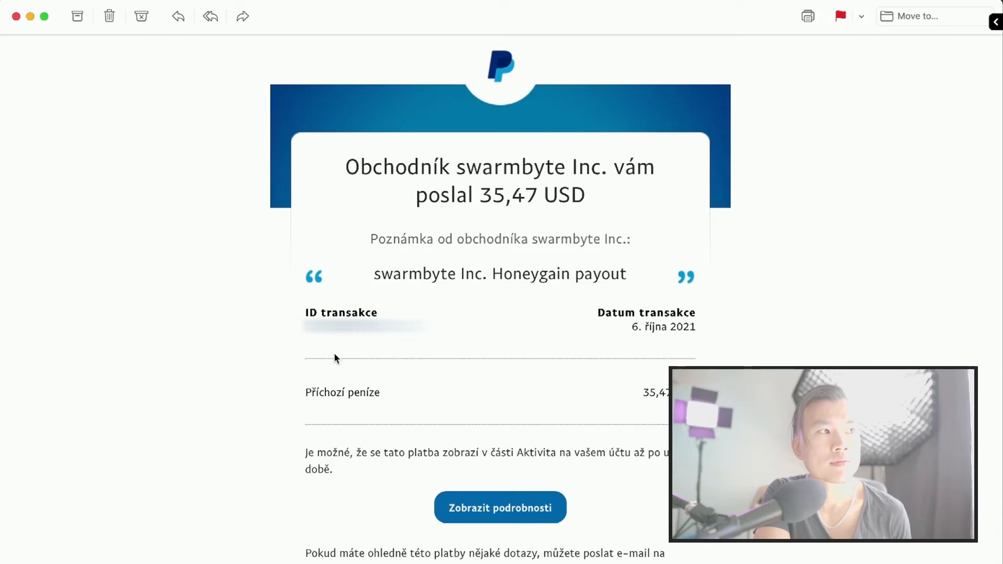
Step: Scroll through the PayPal 35.47 USD payment email down to Honeygain's You've Got Cash message
scroll(down, 3)
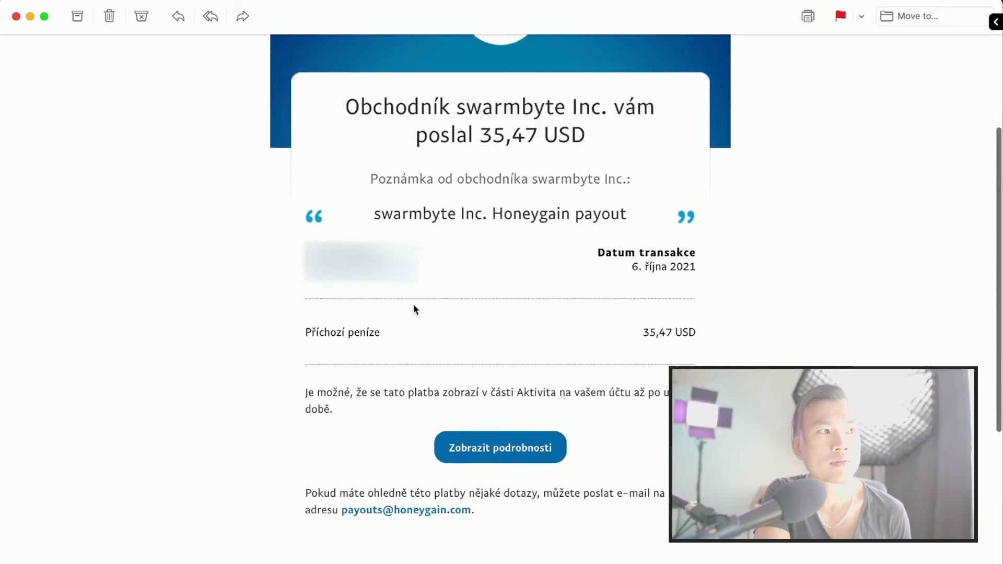
scroll(down, 3)
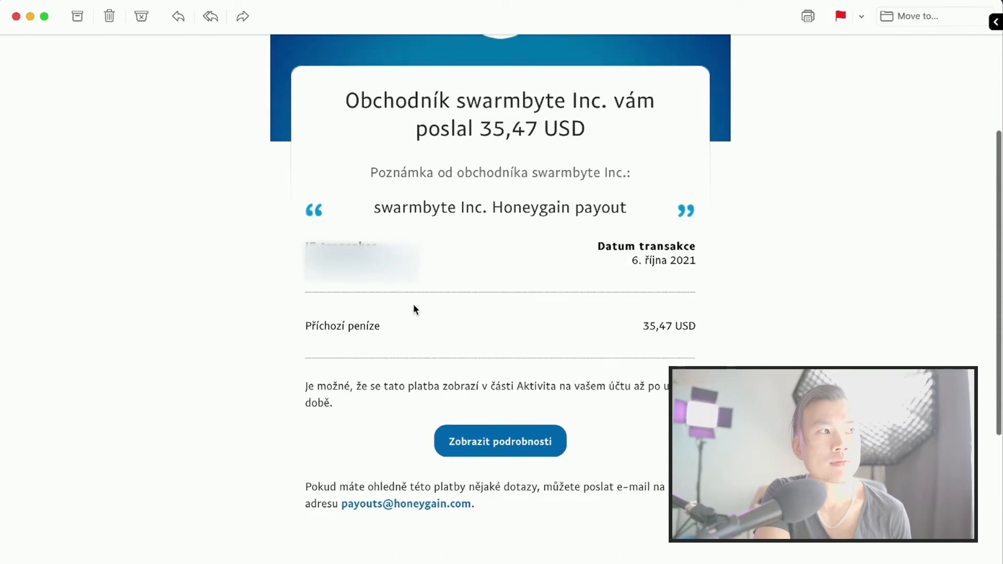
scroll(down, 3)
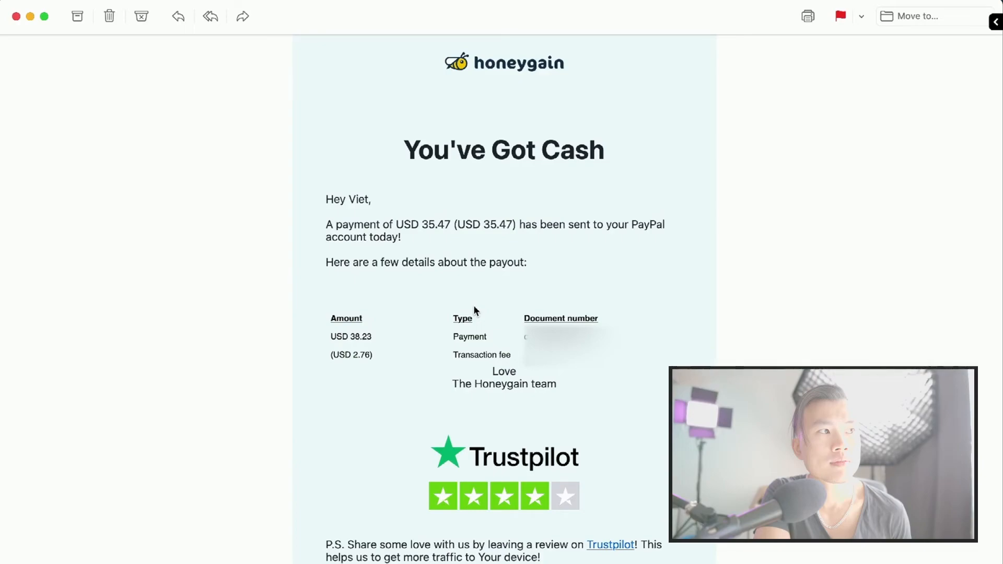
Step: Open the PayPal app to see the 35.47 USD swarmbyte Inc. payment and 204.77 USD balance
scroll(down, 3)
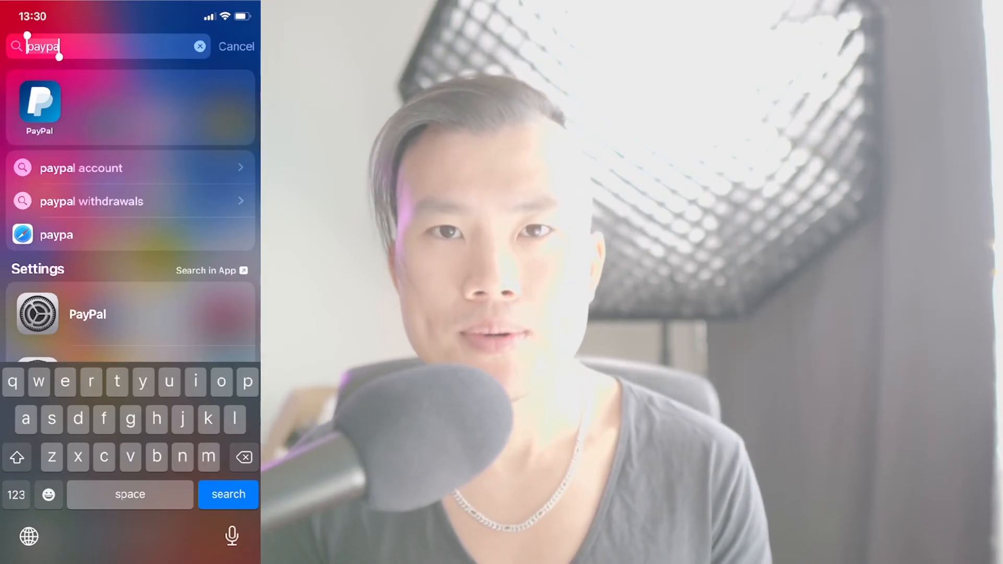
click(39, 102)
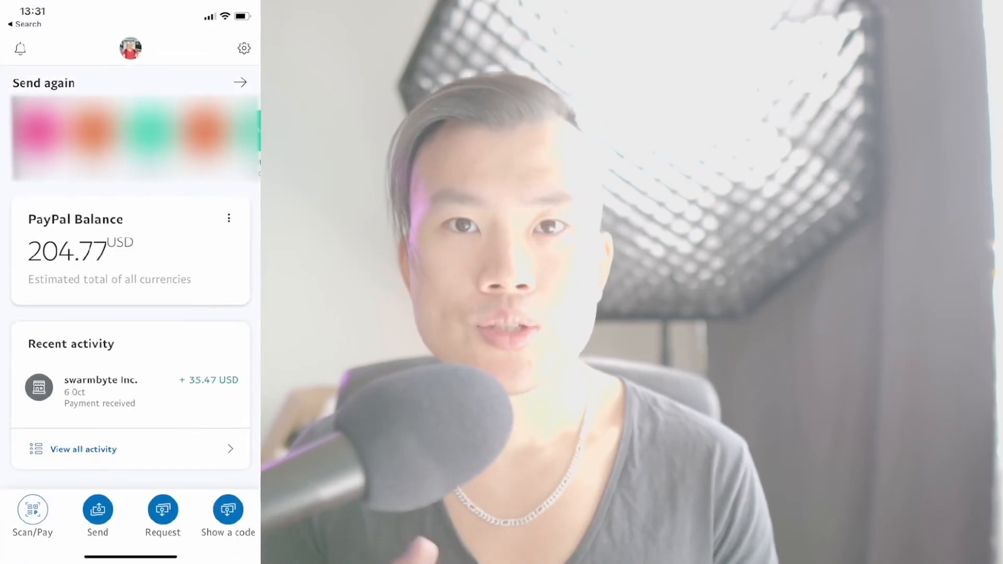